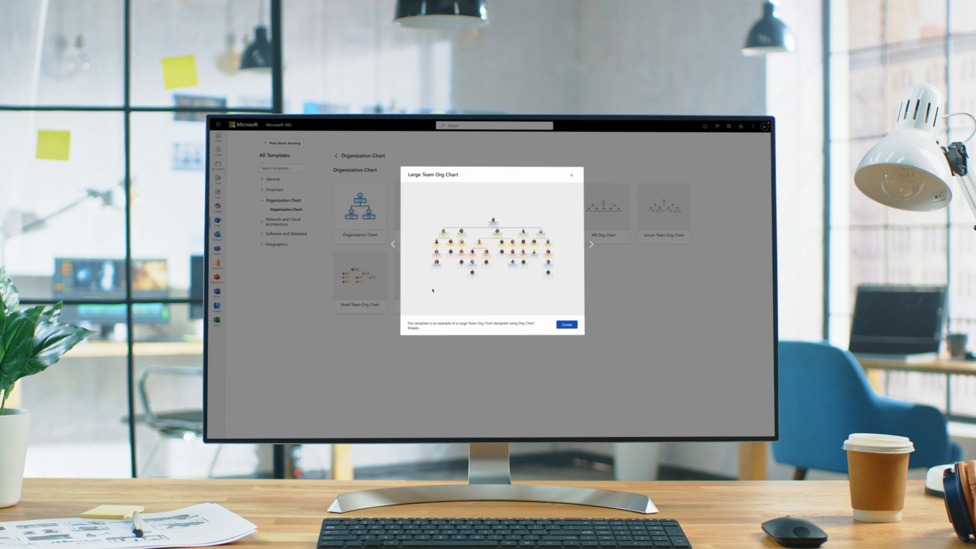
Open the CFF for Website changes cross-functional flowchart from the org chart template preview
click(565, 324)
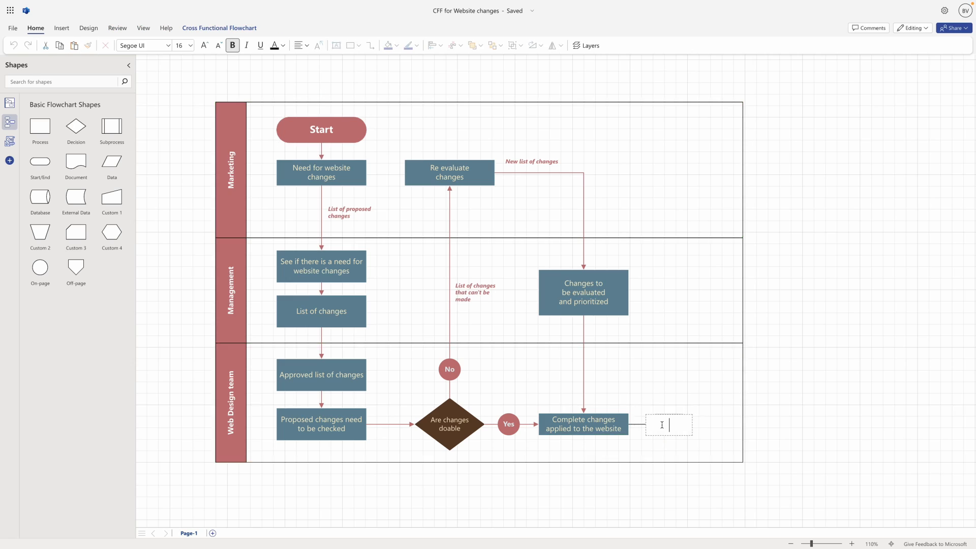
Leave the mind map and go to visio.office in the browser address bar
click(951, 28)
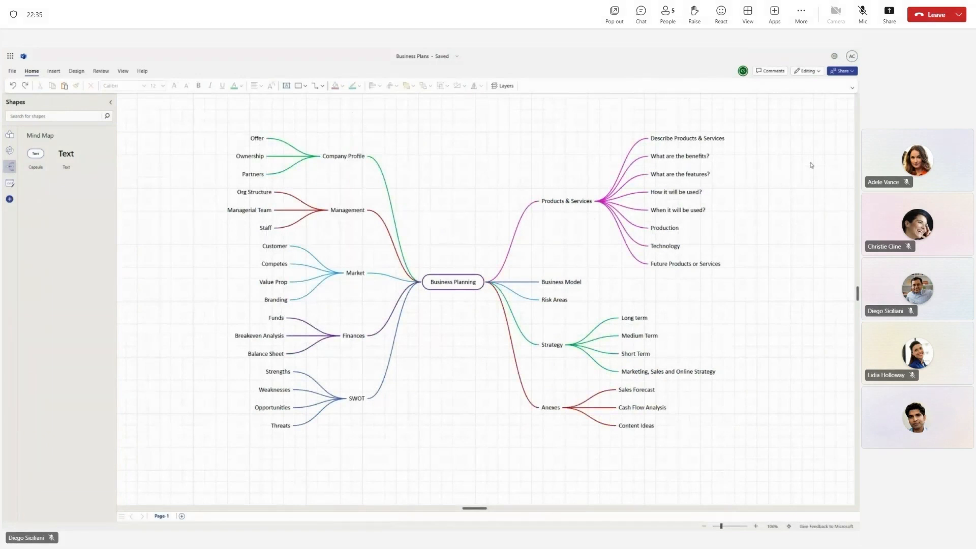
text(visio.office)
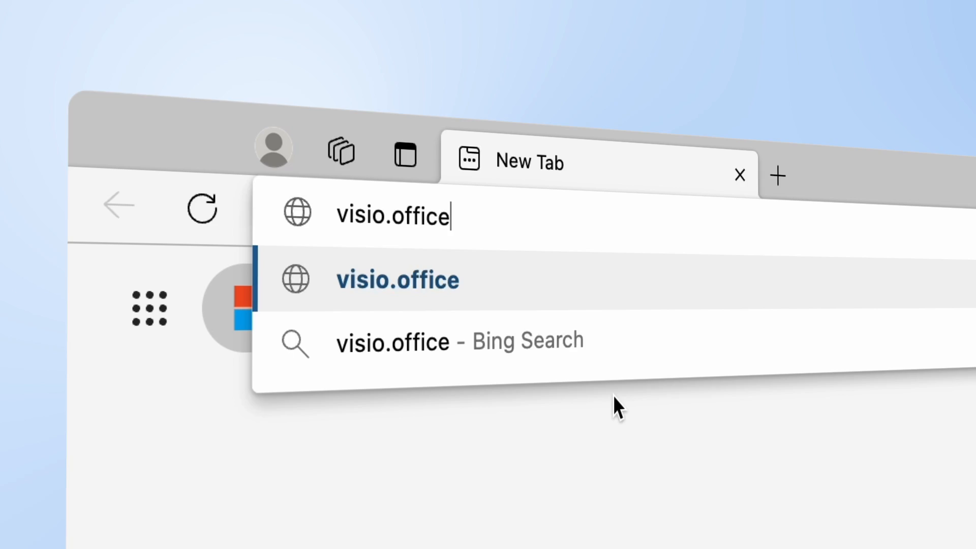
key(Enter)
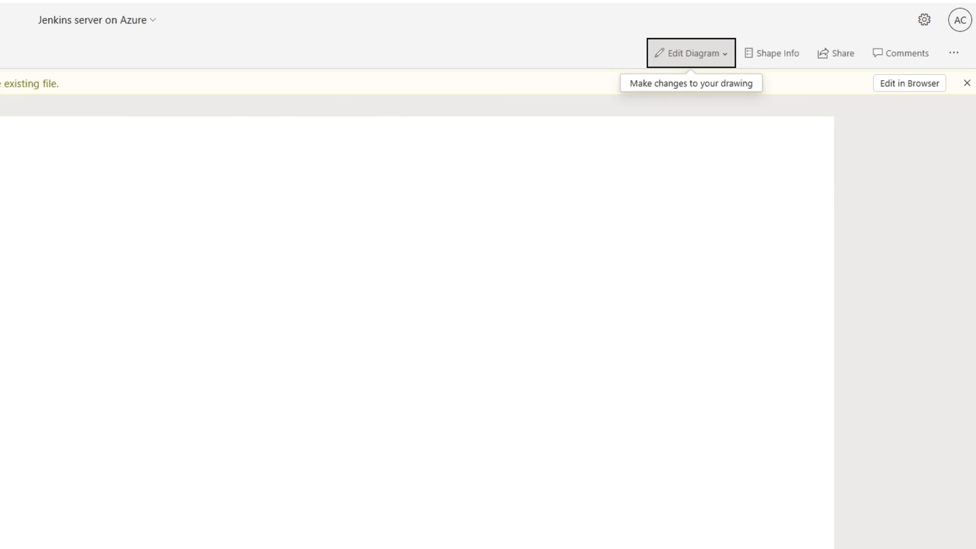
Close the browser showing the Jenkins server on Azure drawing
click(690, 53)
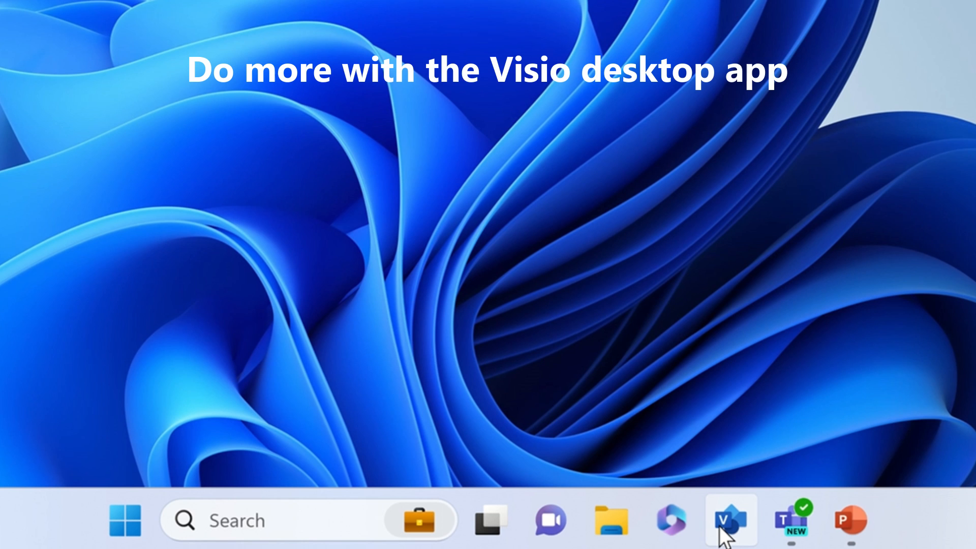
Launch Visio, preview the RF Oscillator template, then open All templates
click(729, 519)
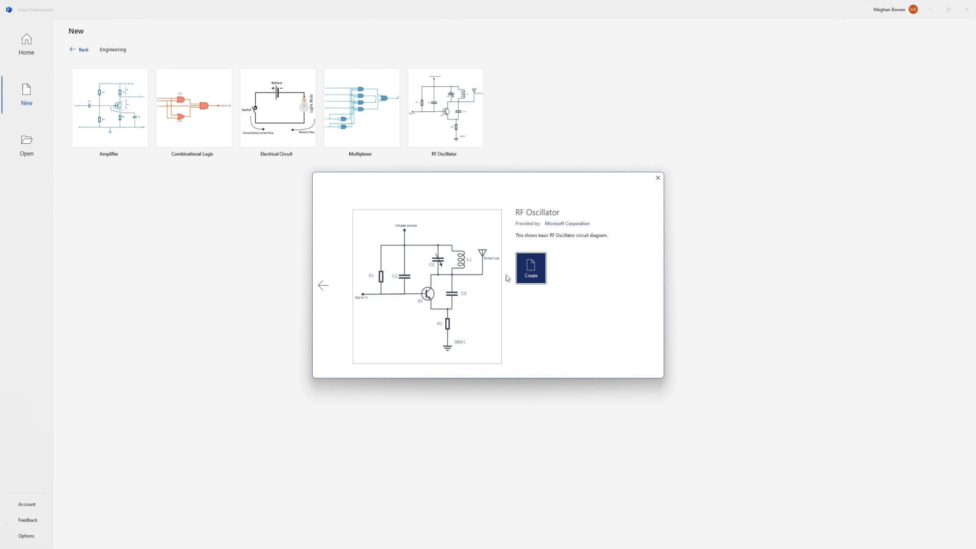
click(530, 268)
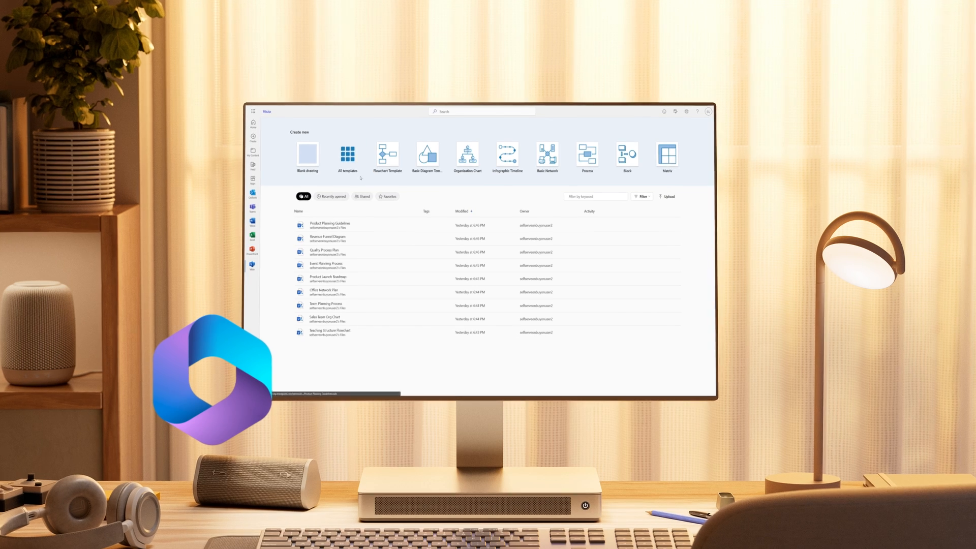
click(346, 155)
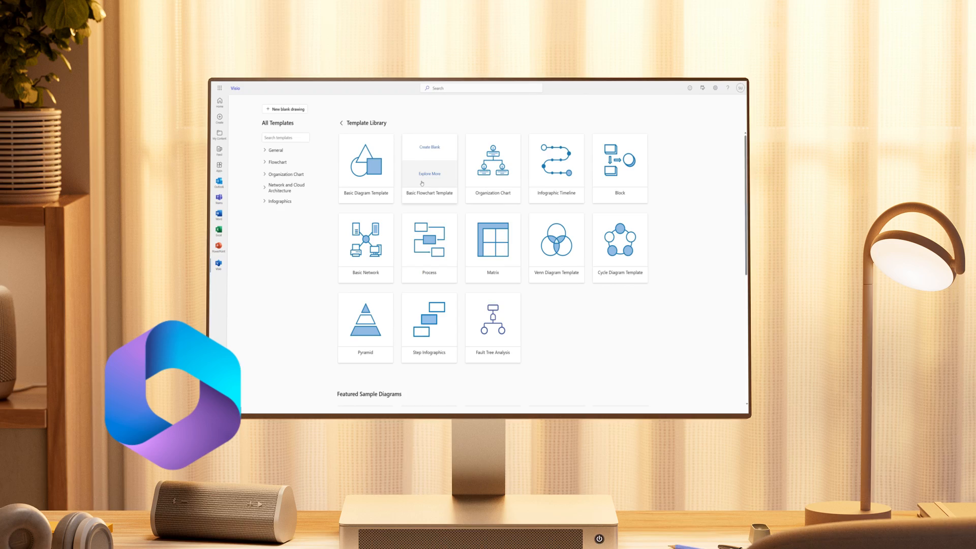